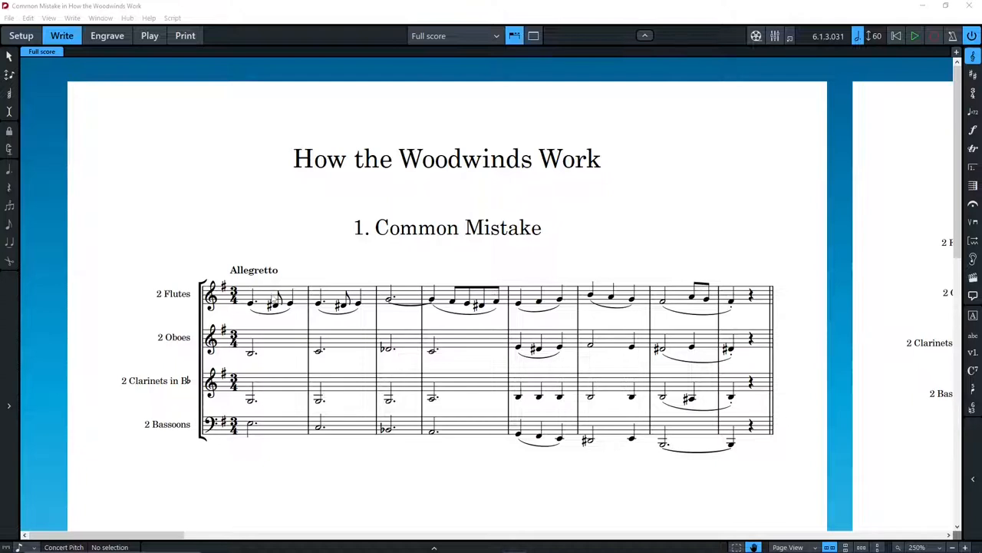
# - Select the bar 1 flute phrase and oboe notes, then bring up the 2. Registers page
pyautogui.click(268, 303)
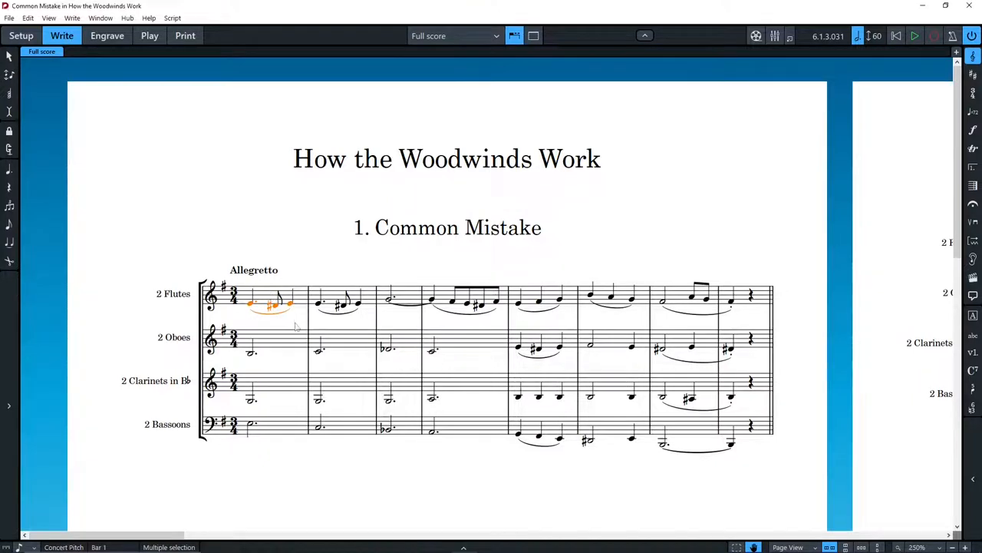
pyautogui.click(252, 352)
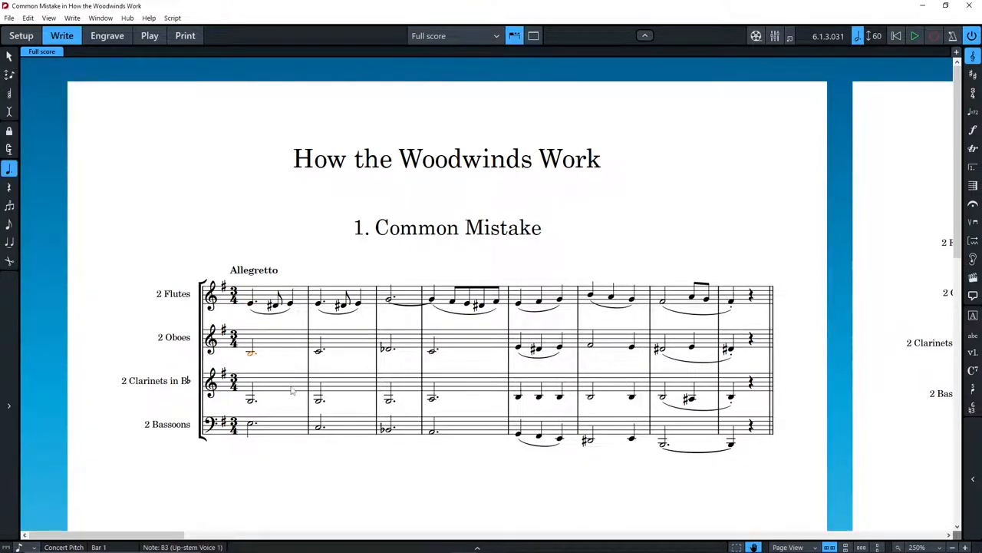
pyautogui.click(253, 423)
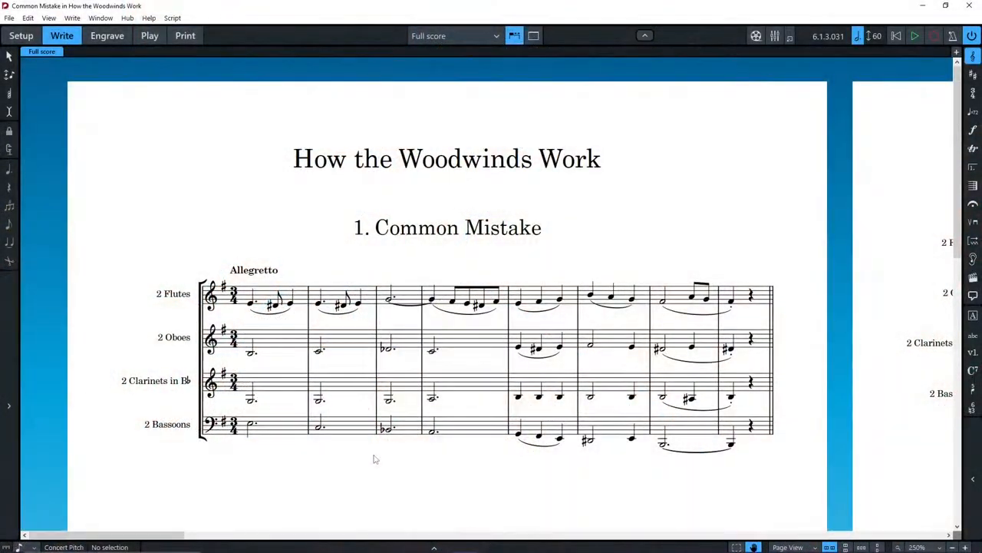
pyautogui.click(271, 302)
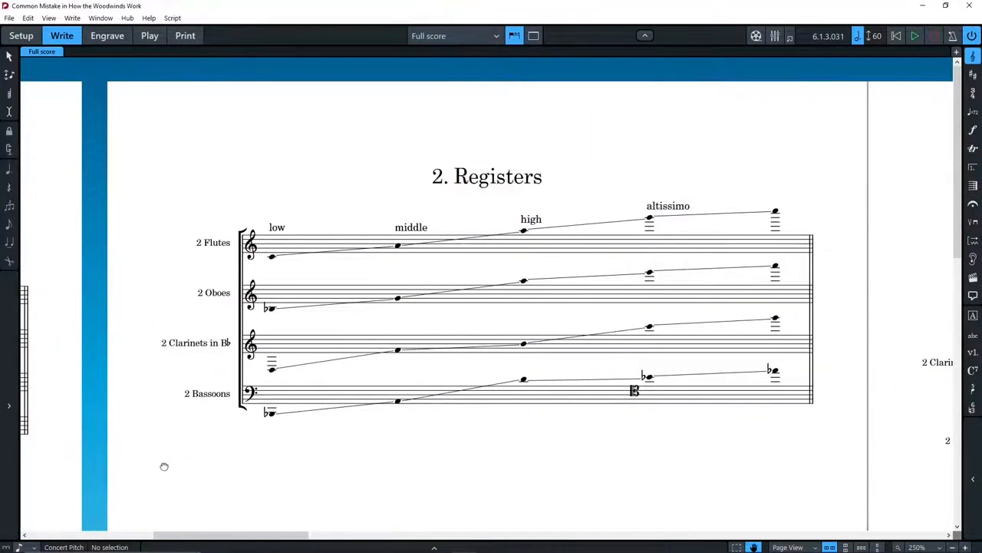
pyautogui.hscroll(-3)
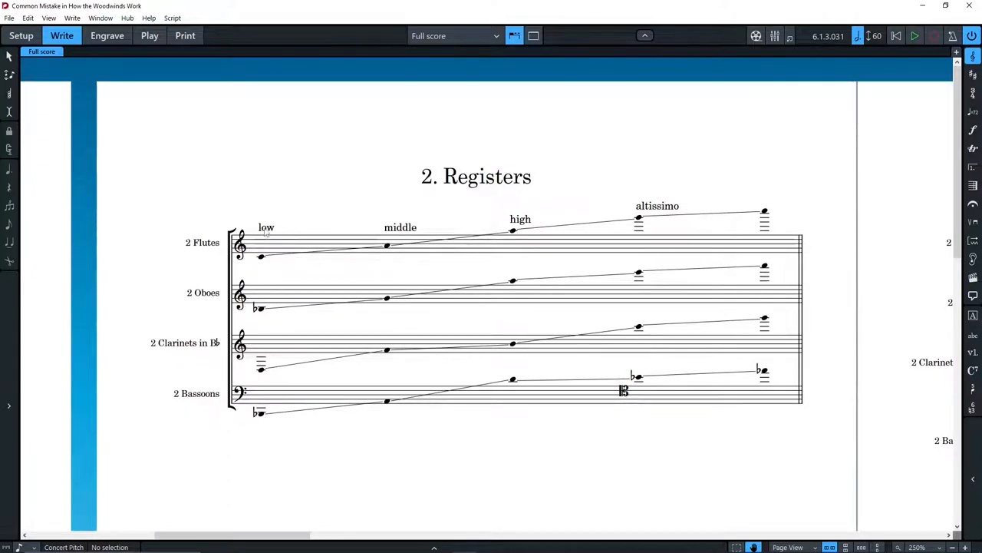
pyautogui.click(520, 220)
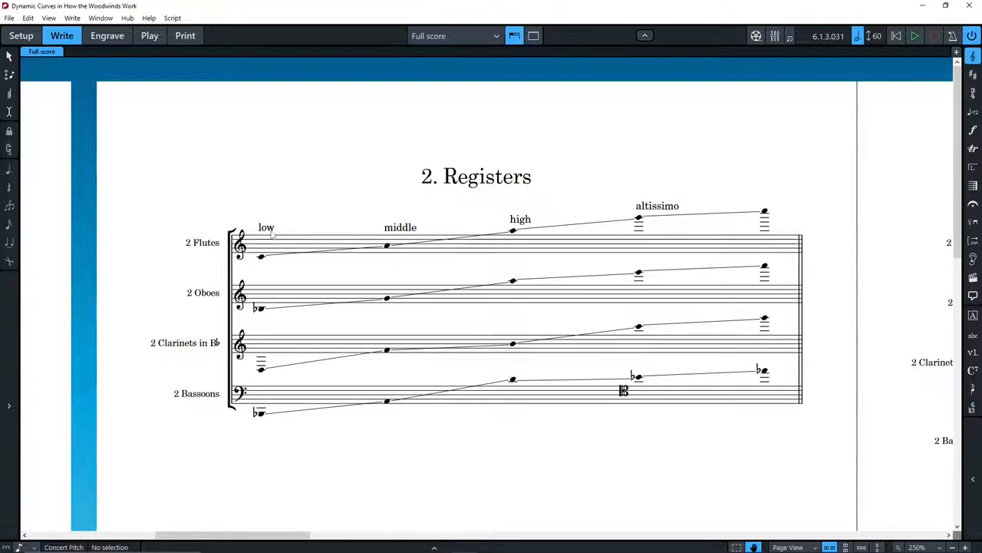
# - Select the low and high register labels, then bring up 3. Absolute Dynamics
pyautogui.click(266, 227)
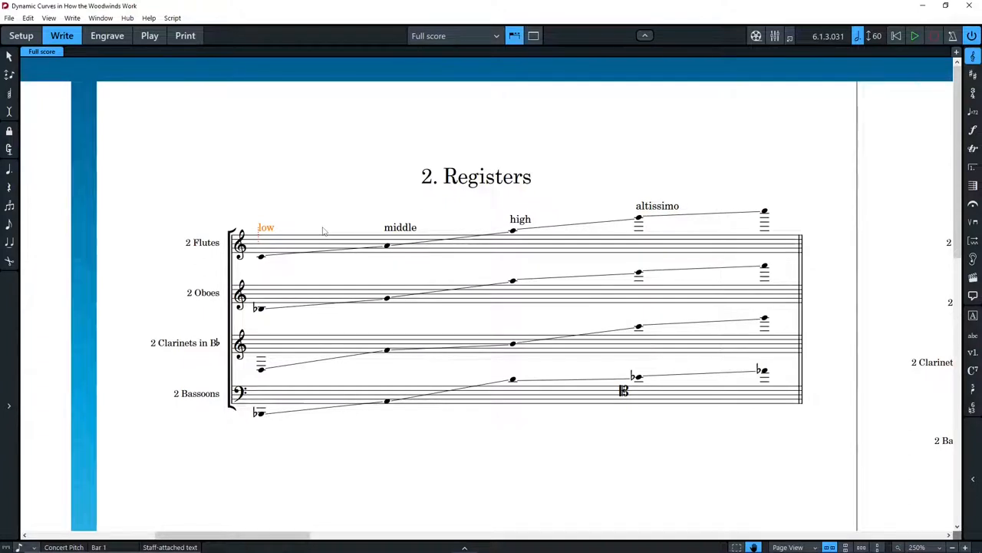
pyautogui.click(520, 219)
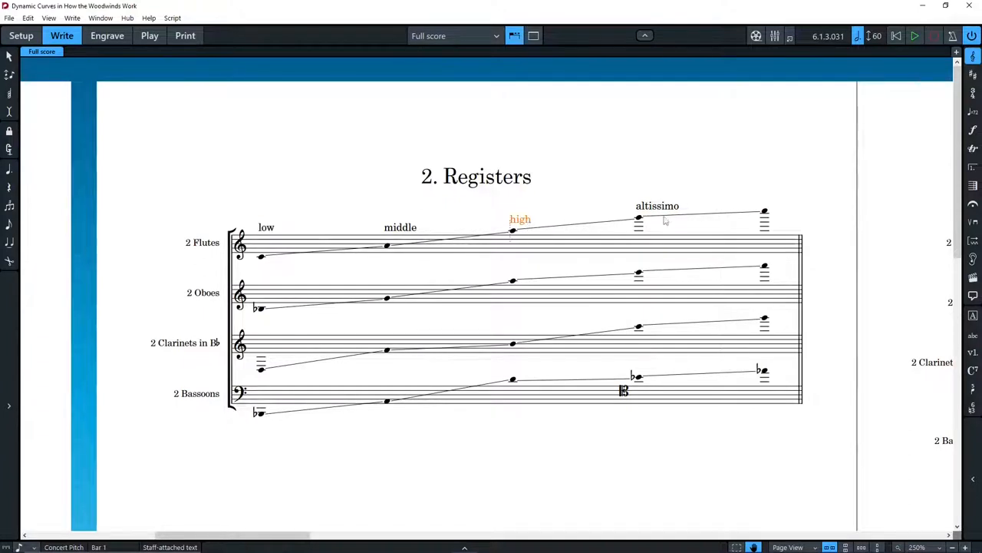
pyautogui.click(657, 206)
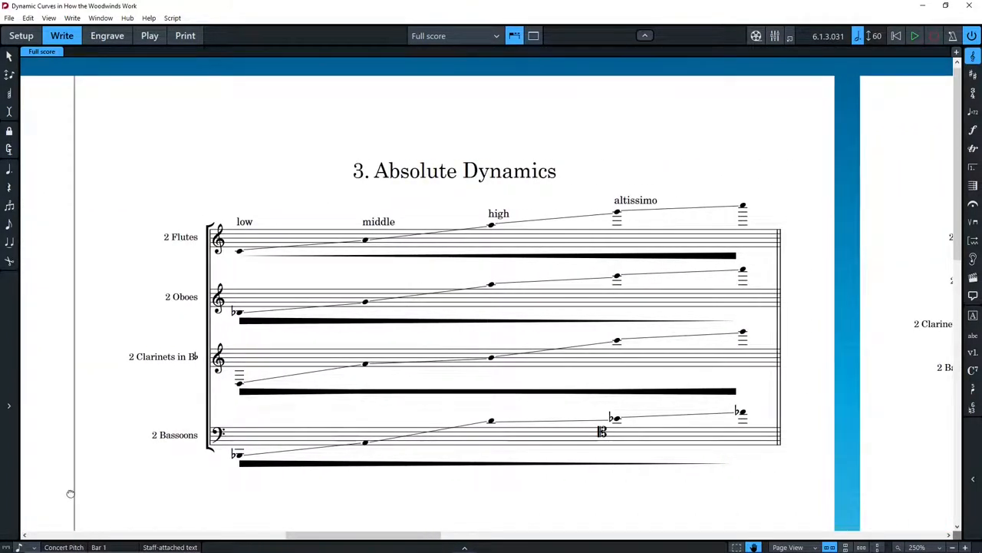
# - Keep the 3. Absolute Dynamics page in view with nothing selected
pyautogui.click(142, 494)
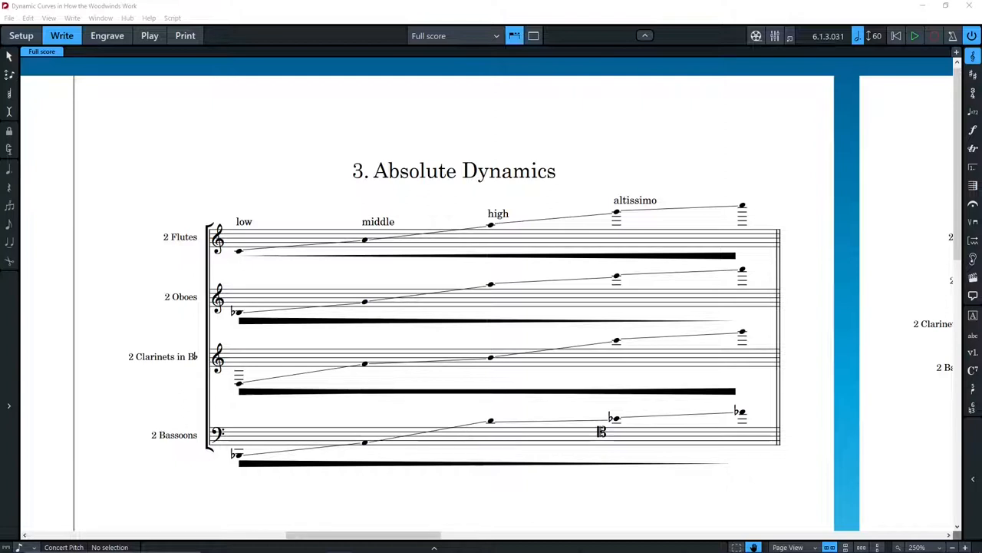
pyautogui.moveTo(428, 408)
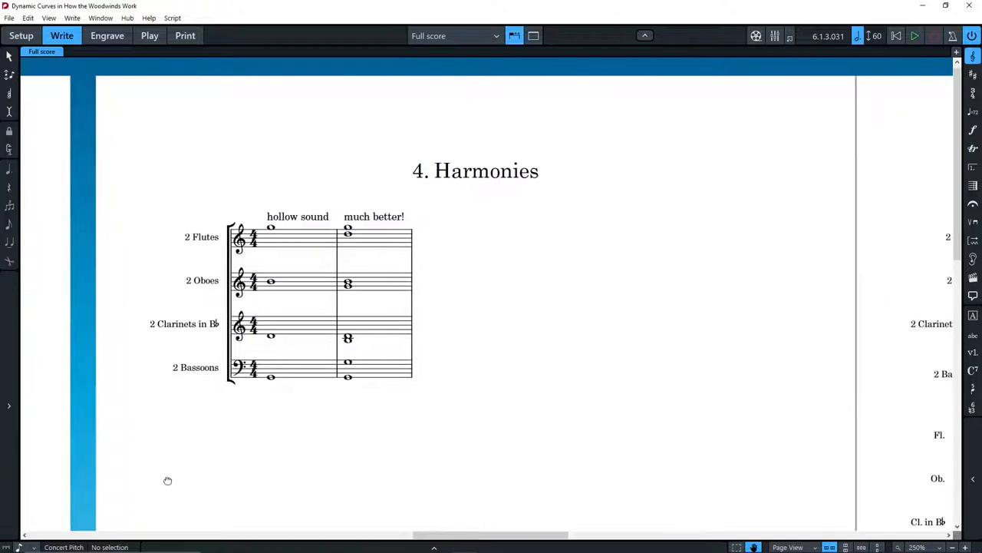
pyautogui.moveTo(169, 482)
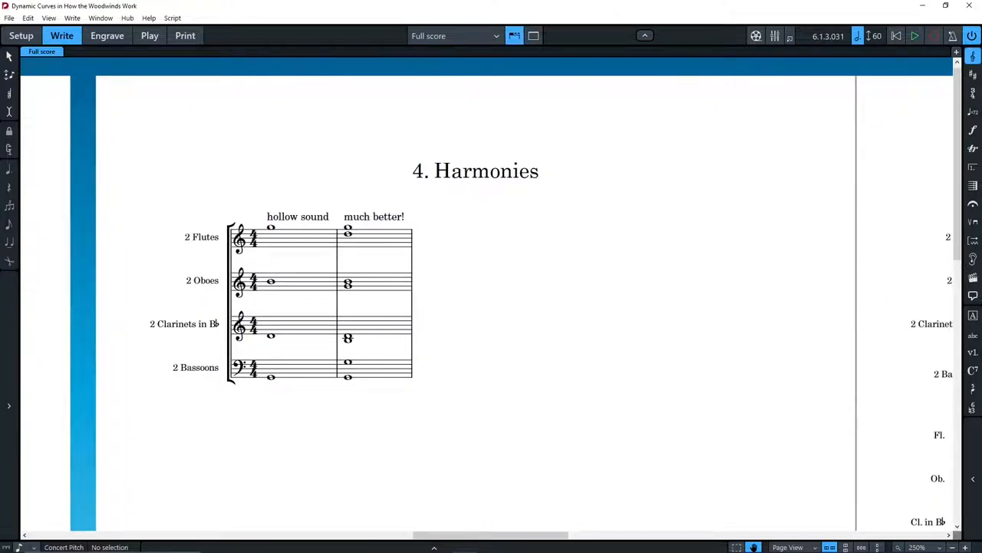
# - Select the hollow bar 1 chord and the low bassoon G2, then clear the selection
pyautogui.click(271, 227)
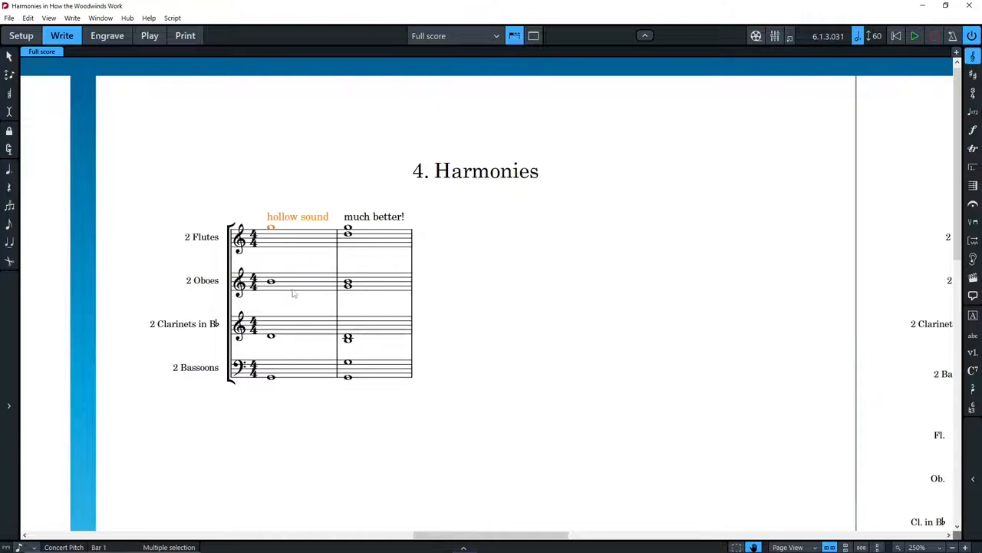
pyautogui.click(270, 335)
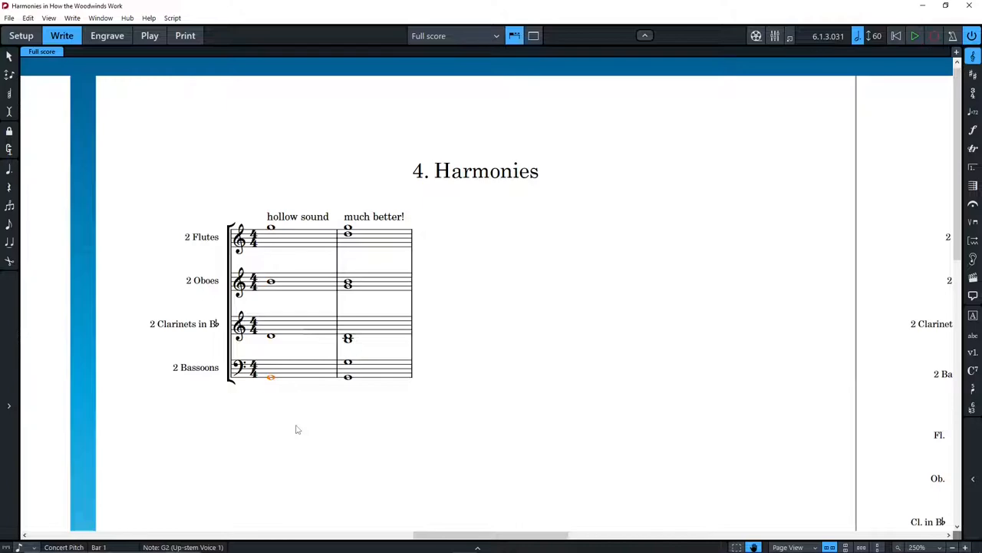
pyautogui.click(297, 428)
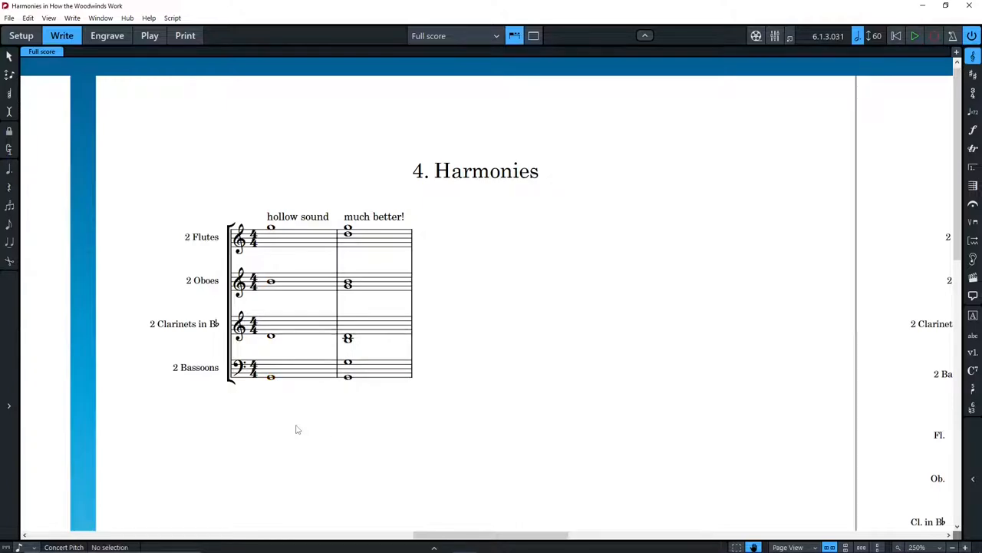
pyautogui.moveTo(790, 426)
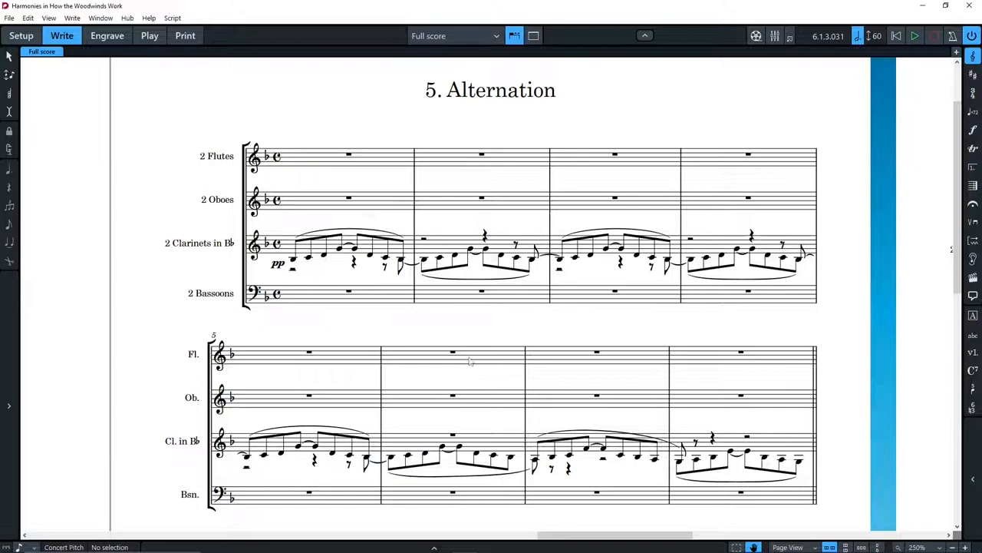
# - Scroll right to the 6. Dull Allegretto passage in 3/4
pyautogui.hscroll(3)
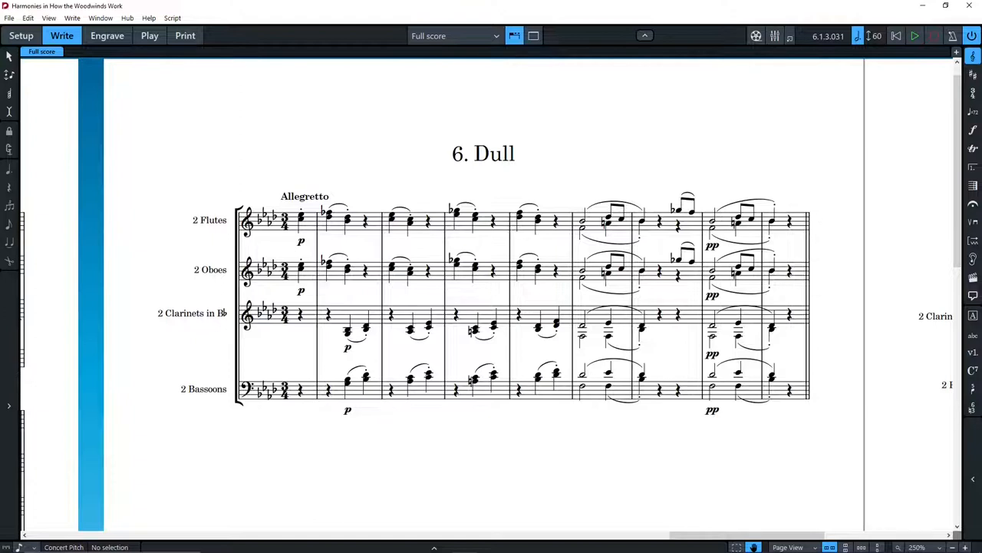
# - Bring up 7. More Interesting and move playback to its opening bar
pyautogui.click(285, 223)
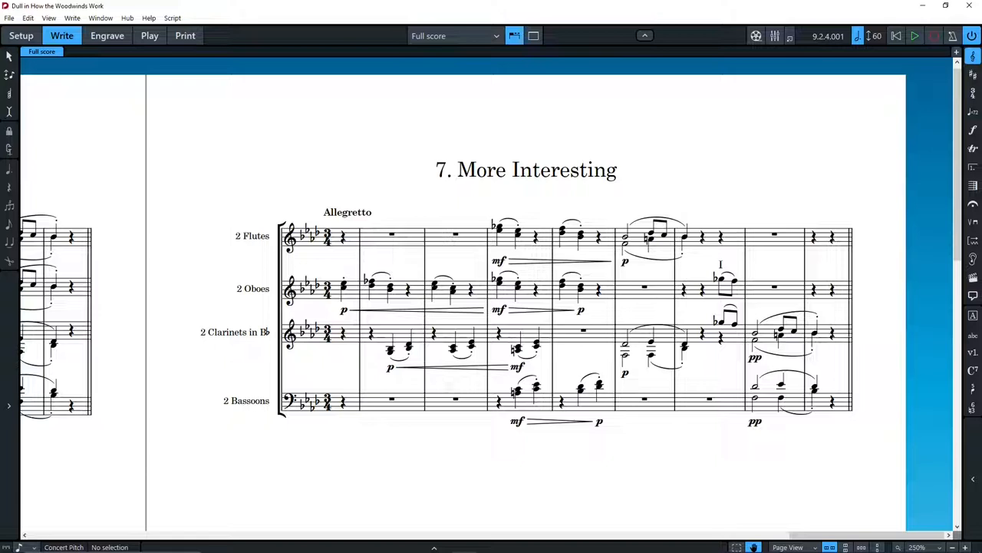
pyautogui.click(327, 235)
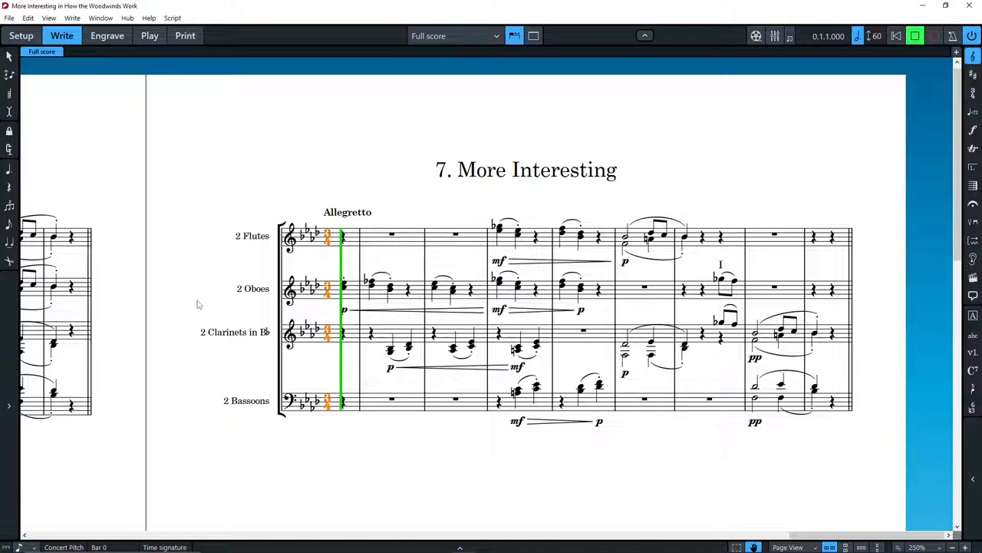